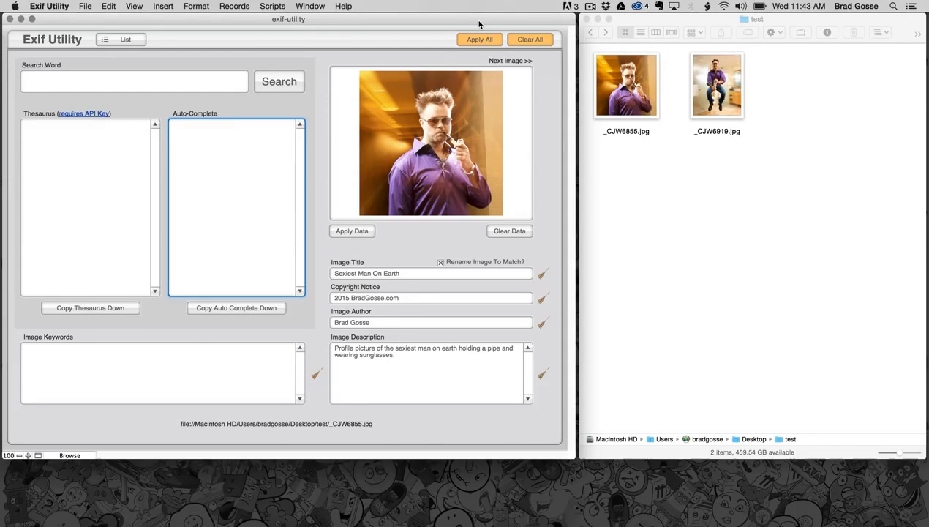
pyautogui.moveTo(392, 119)
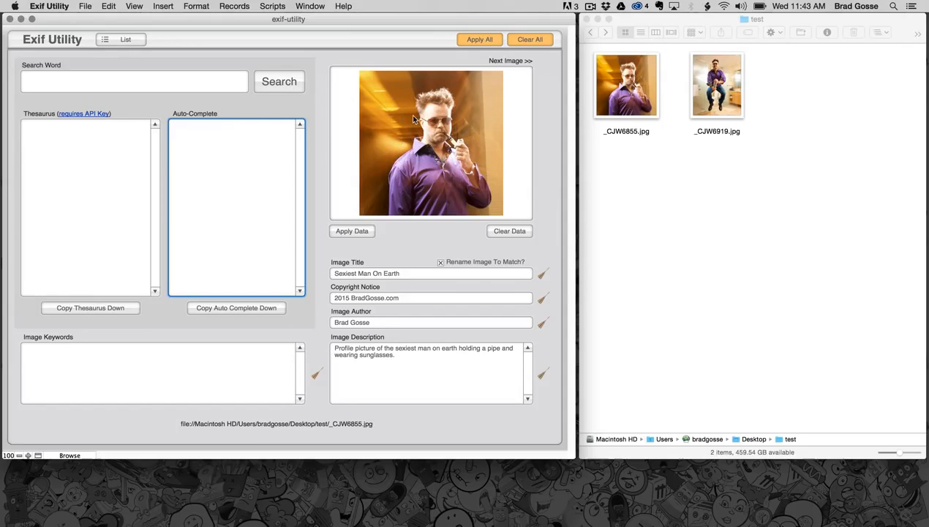
pyautogui.moveTo(421, 184)
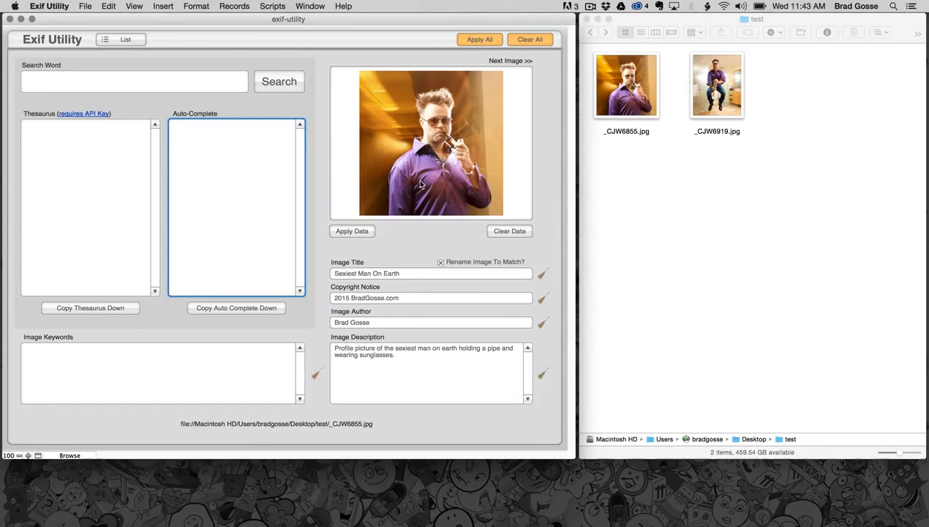
pyautogui.moveTo(417, 270)
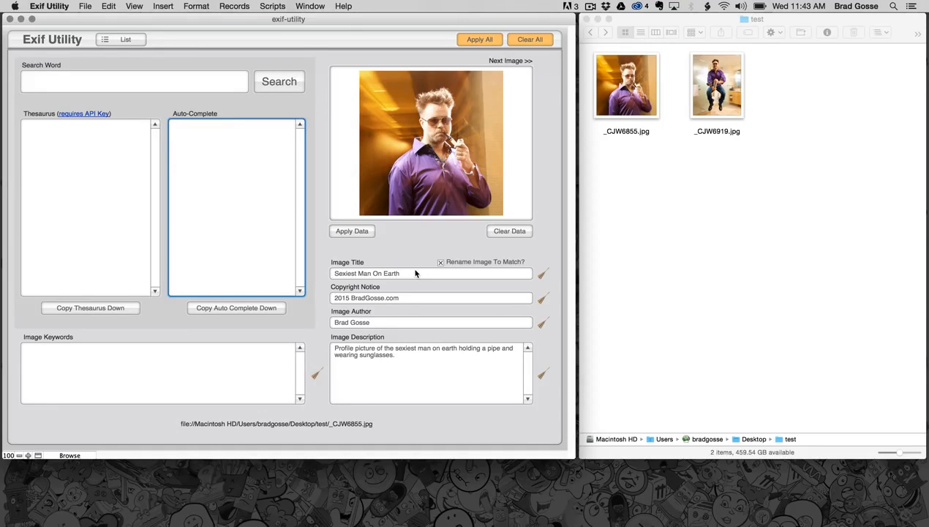
pyautogui.moveTo(331, 282)
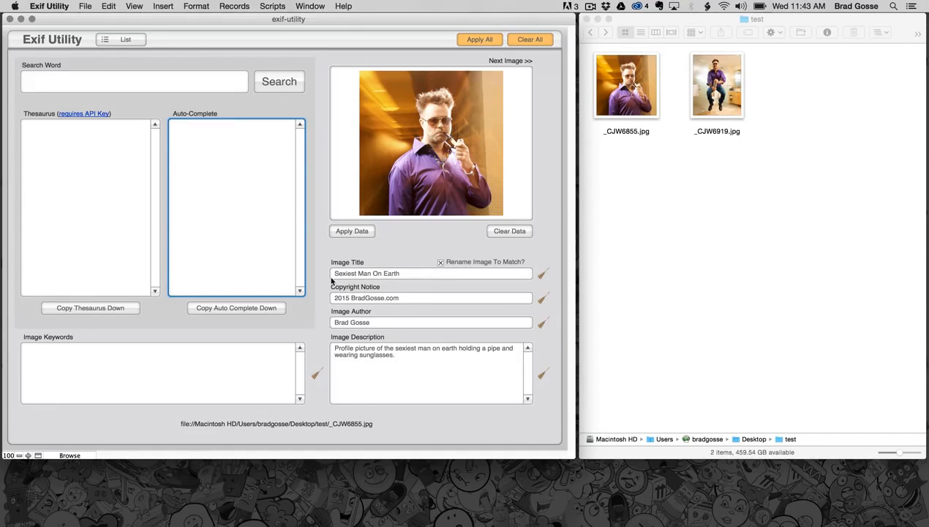
# Edit the portrait's copyright notice, then move to the image keywords box
pyautogui.click(431, 273)
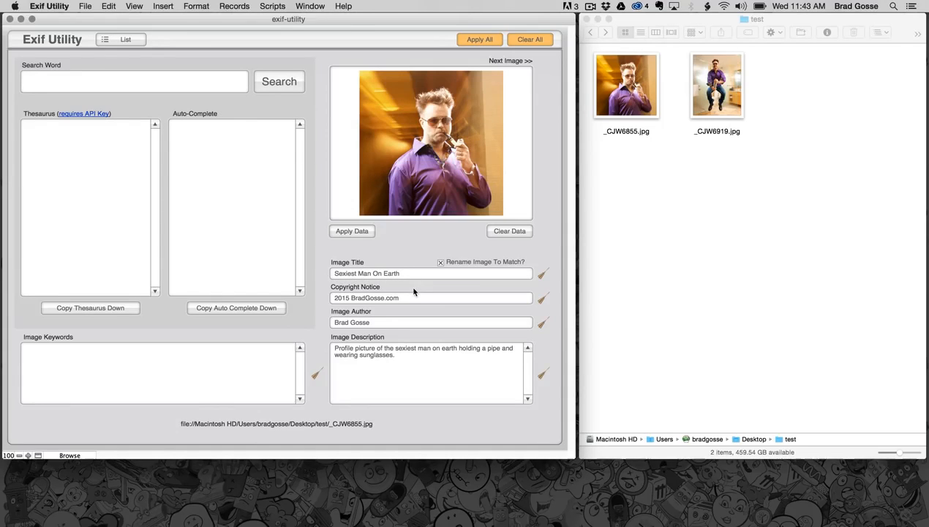
pyautogui.click(413, 298)
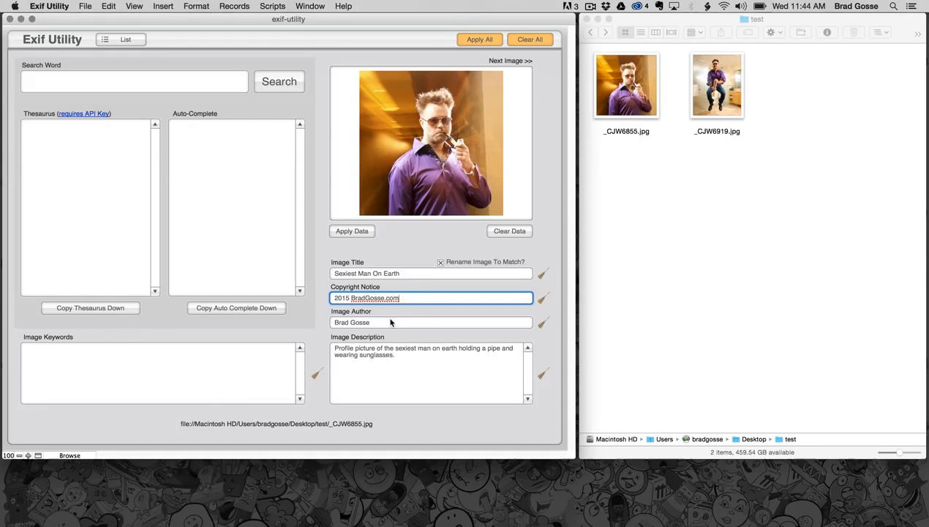
pyautogui.click(432, 322)
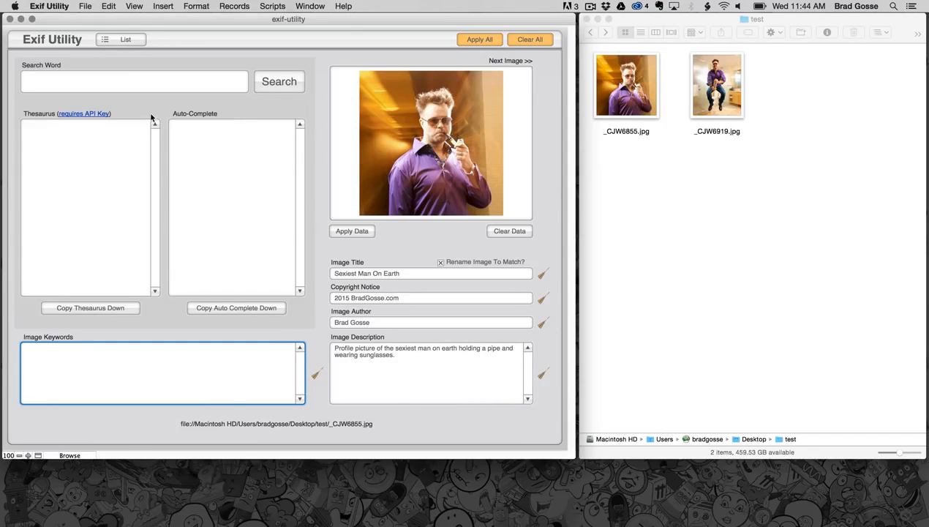
# Look up 'man' and copy the trimmed synonyms (adult male, gentleman, person, etc.) into keywords
pyautogui.click(135, 81)
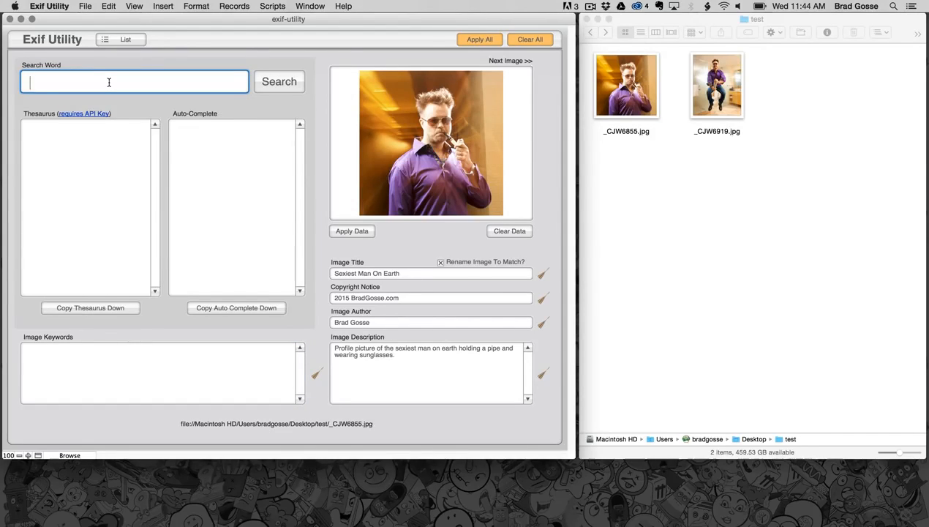
pyautogui.write('man')
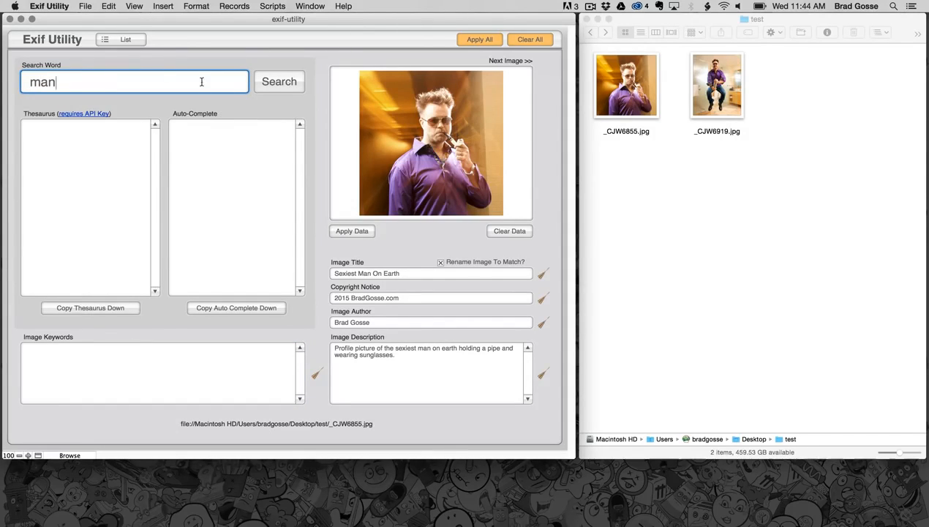
pyautogui.click(278, 81)
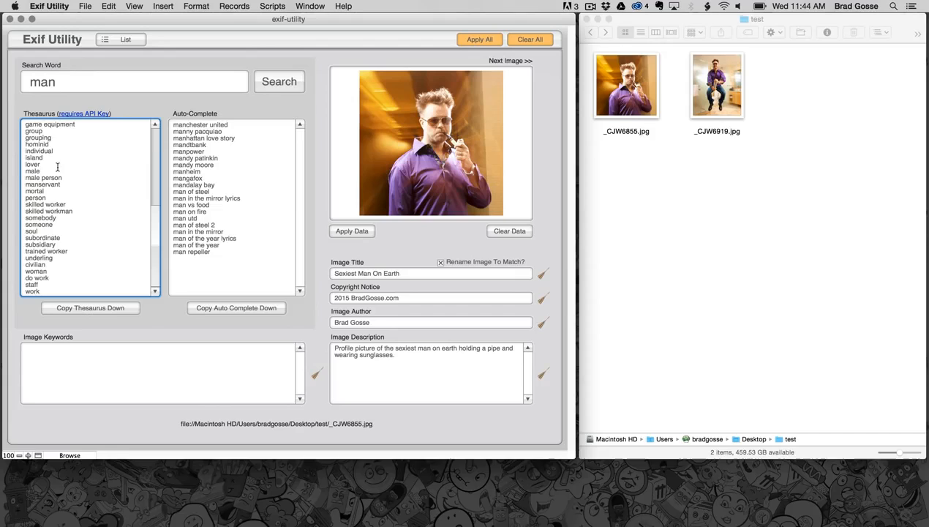
pyautogui.scroll(3)
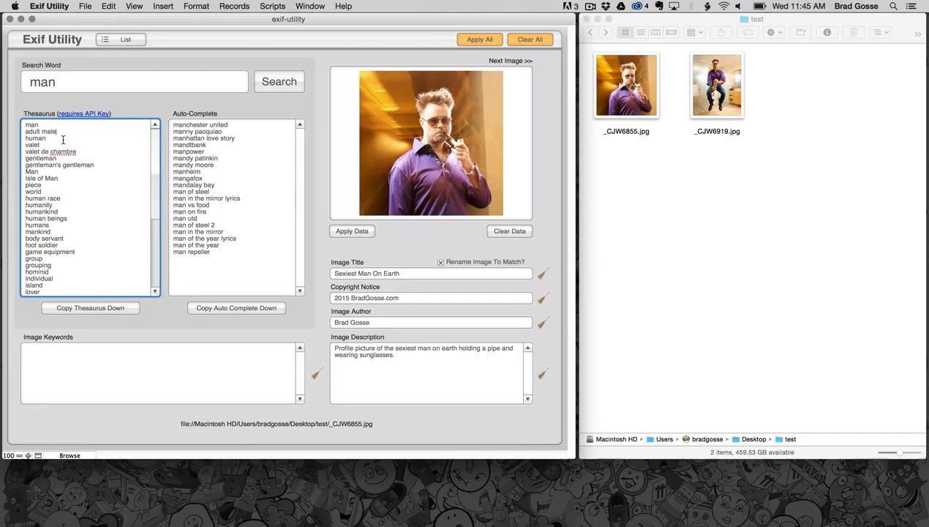
pyautogui.scroll(-3)
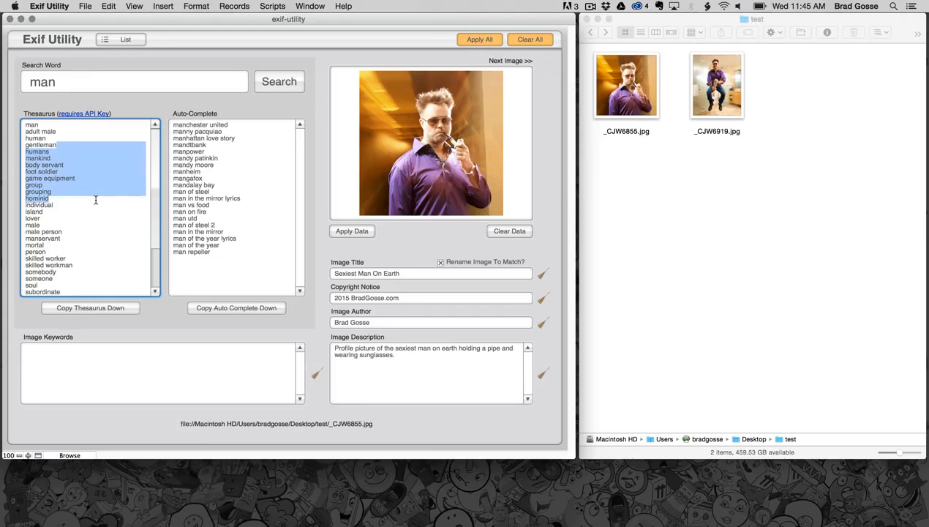
pyautogui.scroll(-3)
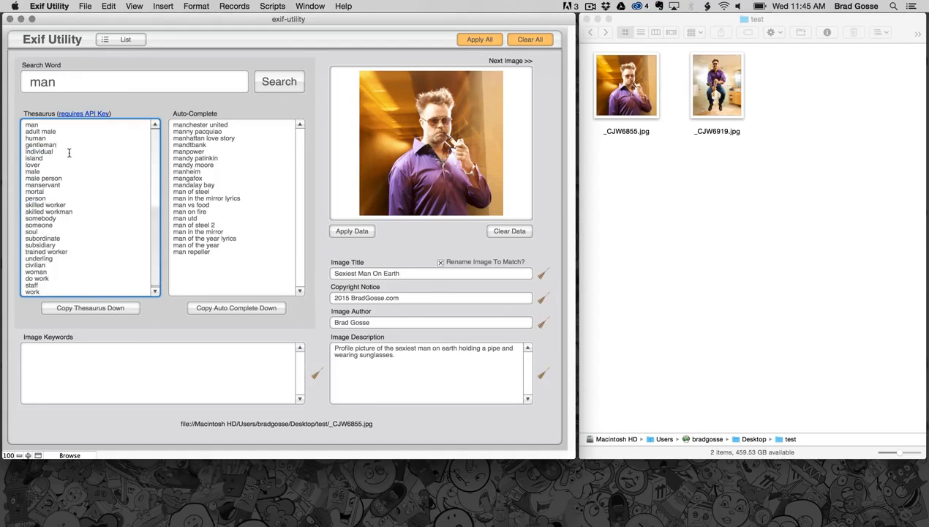
pyautogui.scroll(-3)
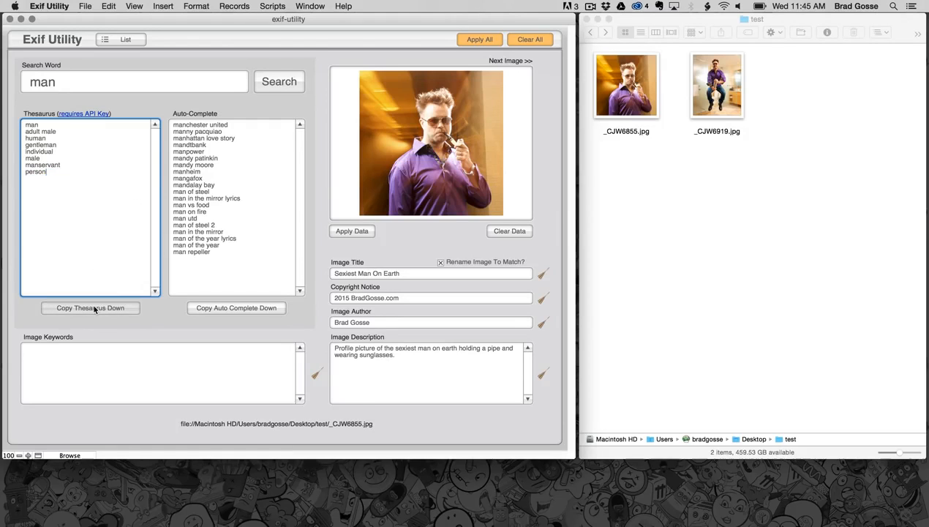
pyautogui.click(90, 308)
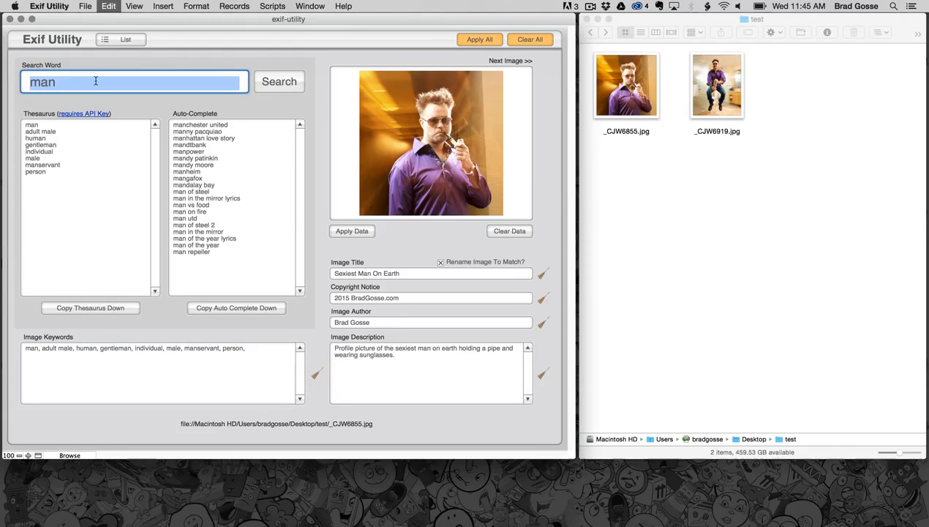
# Look up 'pipe', trim the list, and add pipe, tobacco pipe and shepherd's pipe
pyautogui.write('pip')
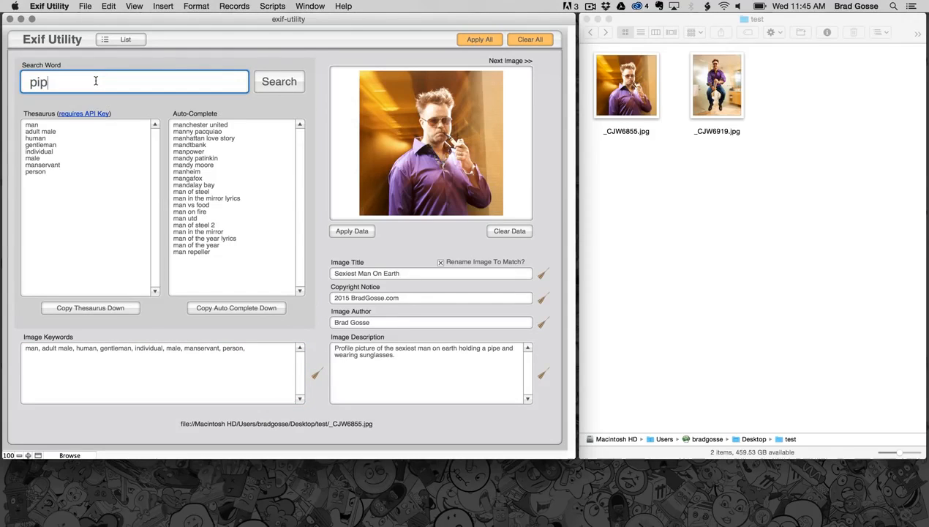
pyautogui.write('e')
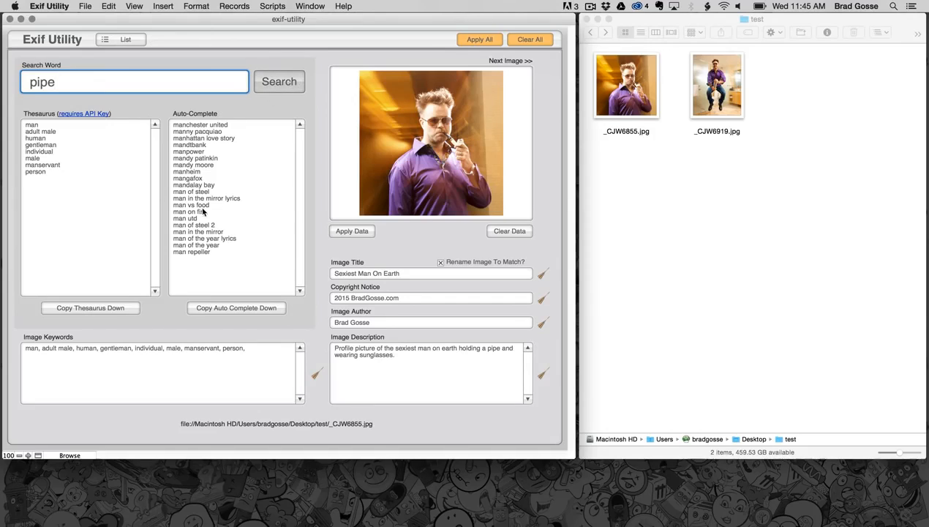
pyautogui.click(278, 81)
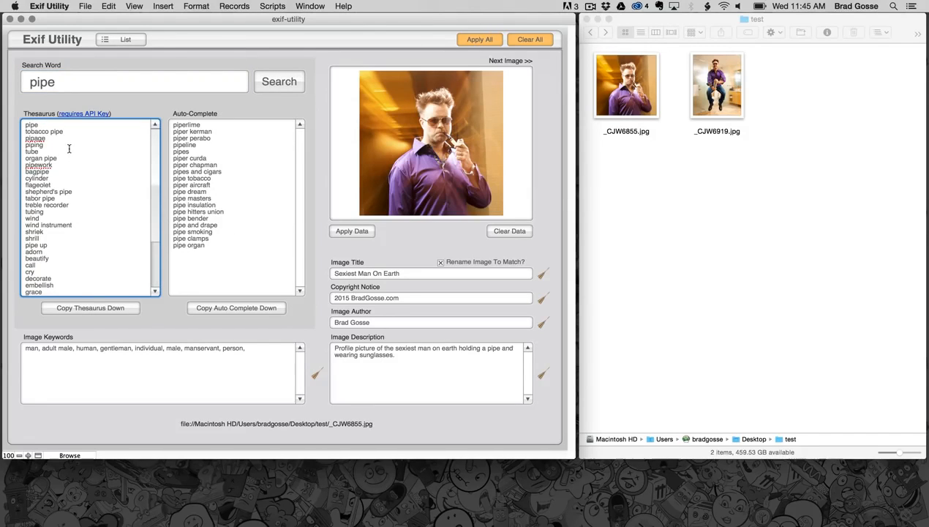
pyautogui.click(35, 137)
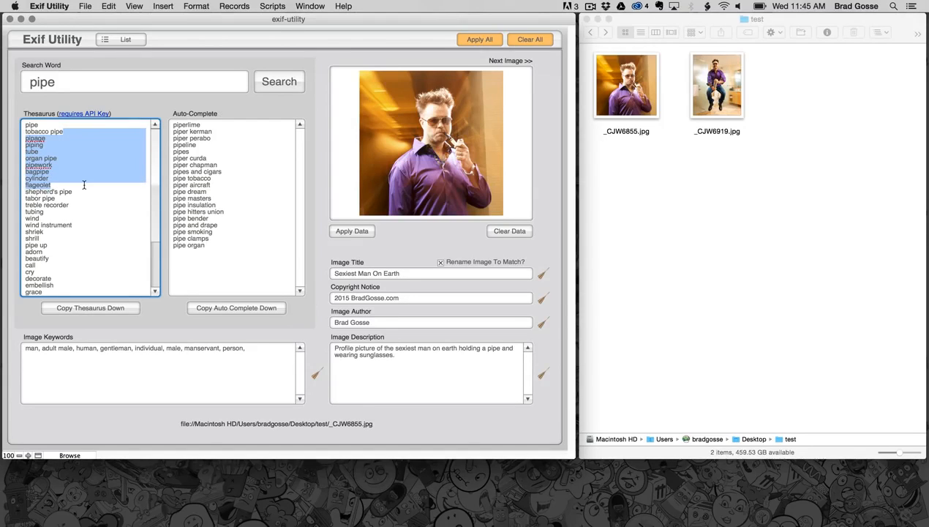
pyautogui.scroll(-3)
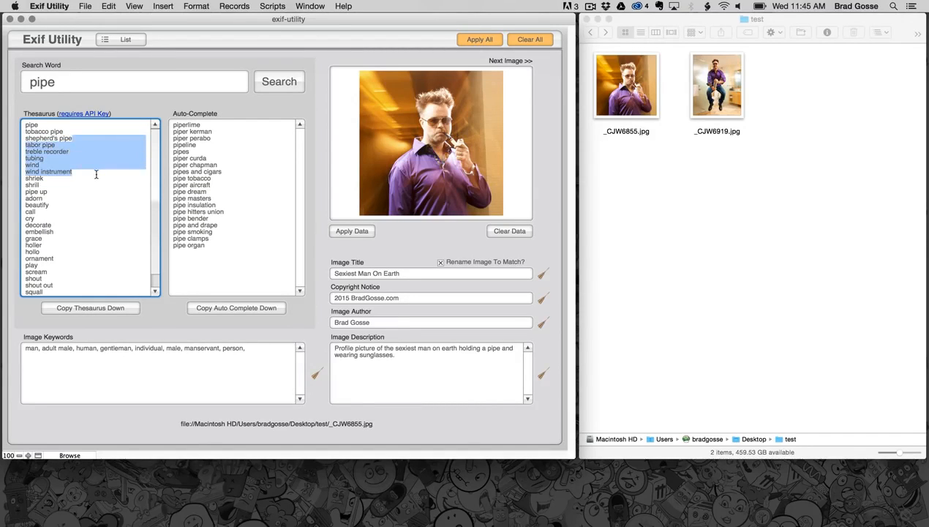
pyautogui.scroll(-3)
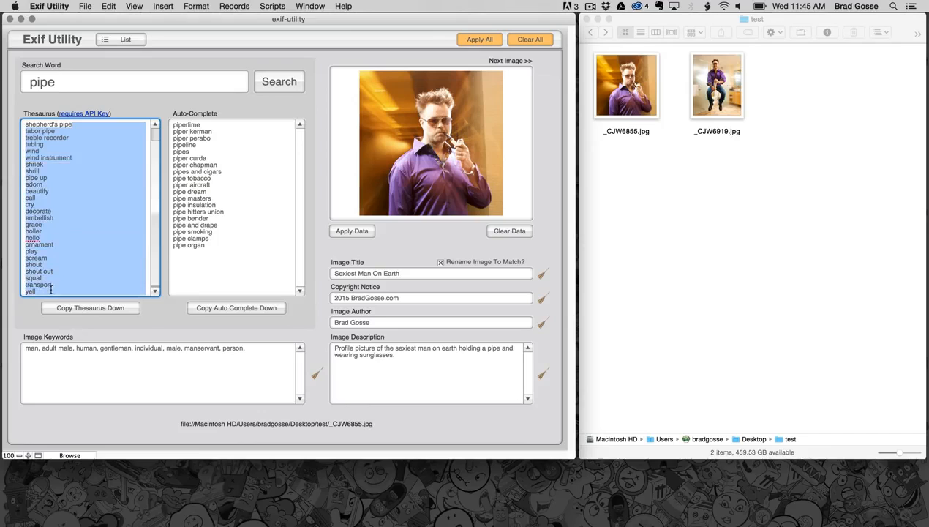
pyautogui.click(90, 307)
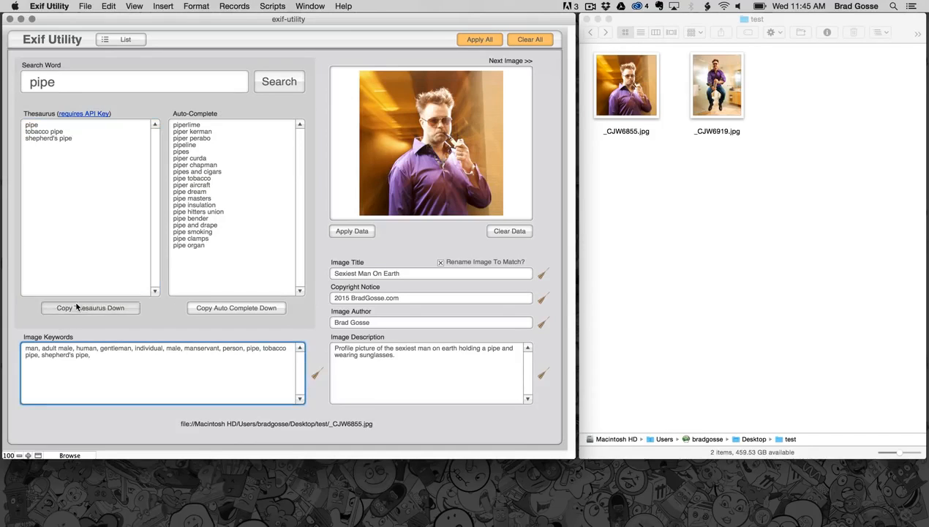
pyautogui.click(134, 81)
pyautogui.write('handsome')
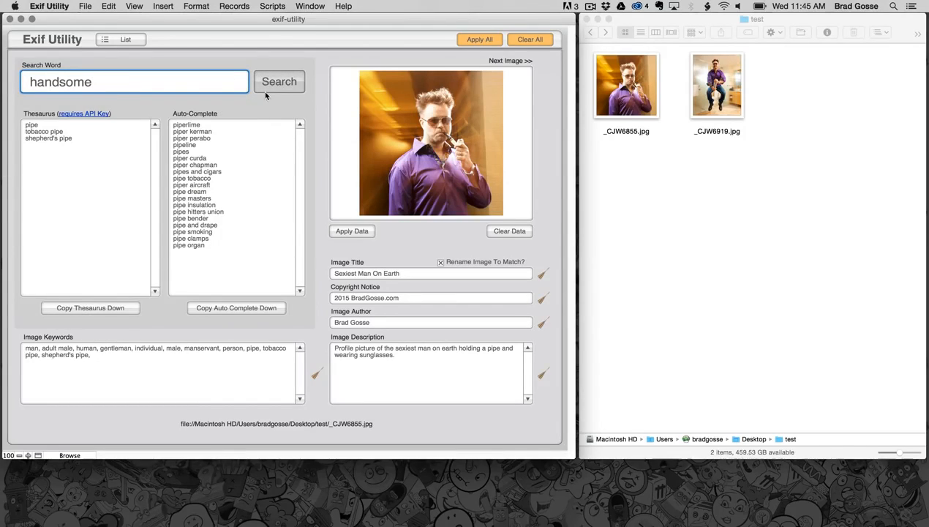
# Look up 'handsome', add 'handsome and wealthy' and 'handsome men', then its synonyms
pyautogui.click(279, 81)
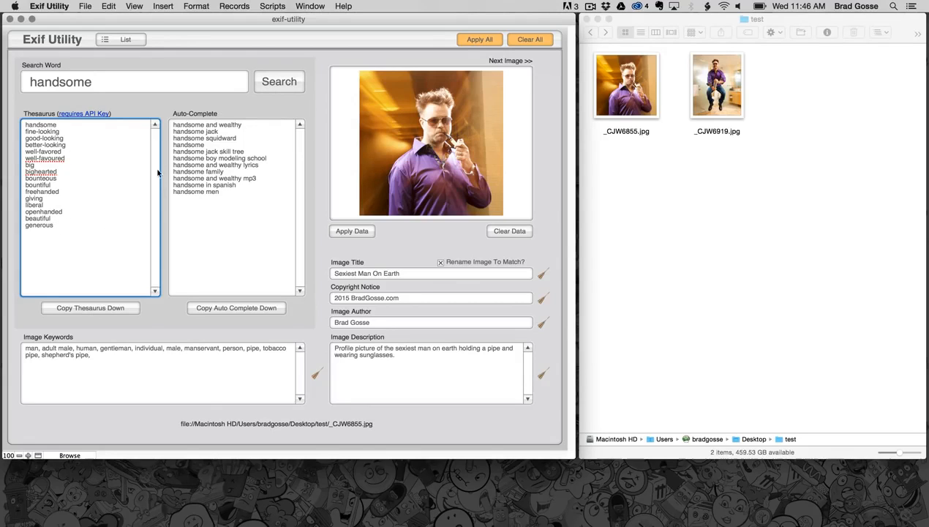
pyautogui.click(252, 124)
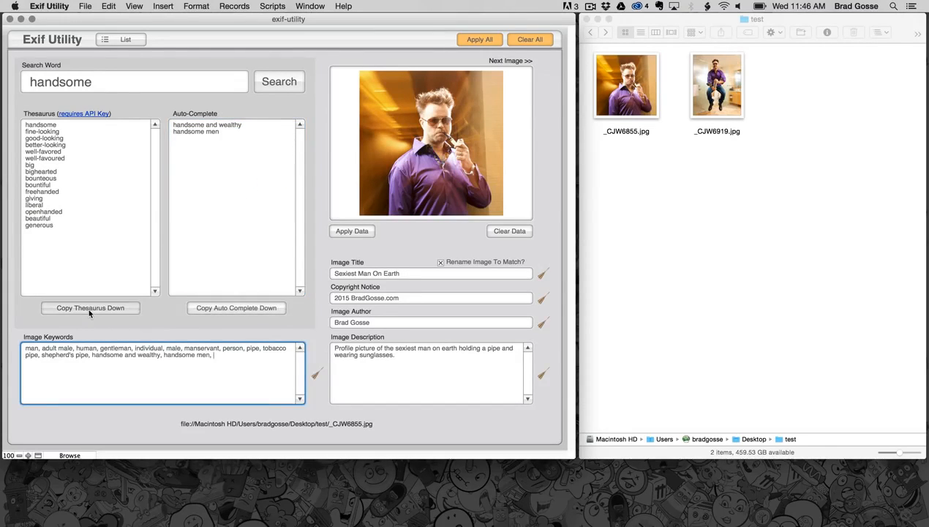
pyautogui.click(90, 307)
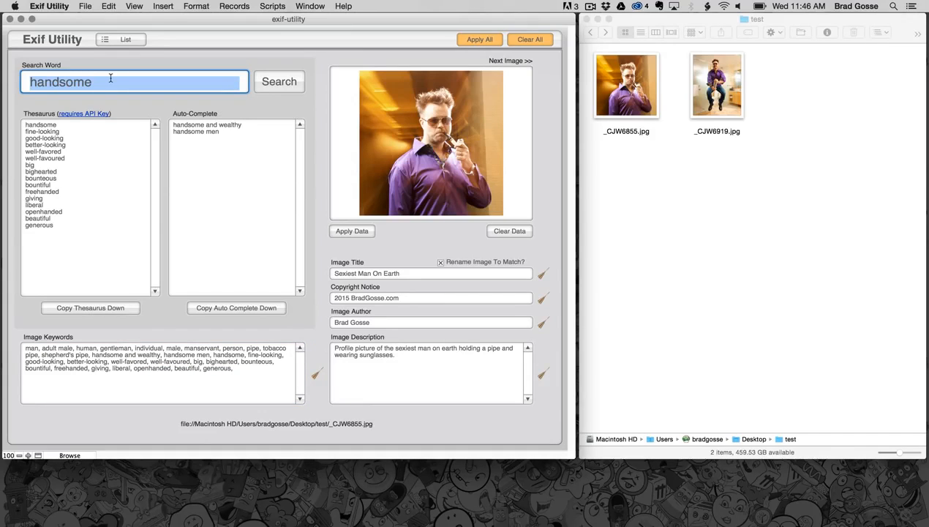
# Look up 'purple', add violet, regal, royal and other synonyms, plus 'purple haze'
pyautogui.write('p')
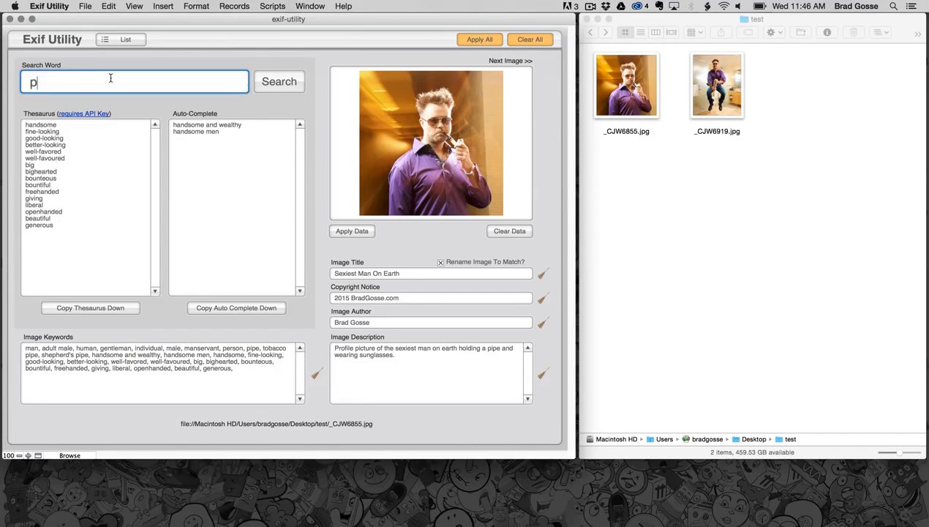
pyautogui.write('urple')
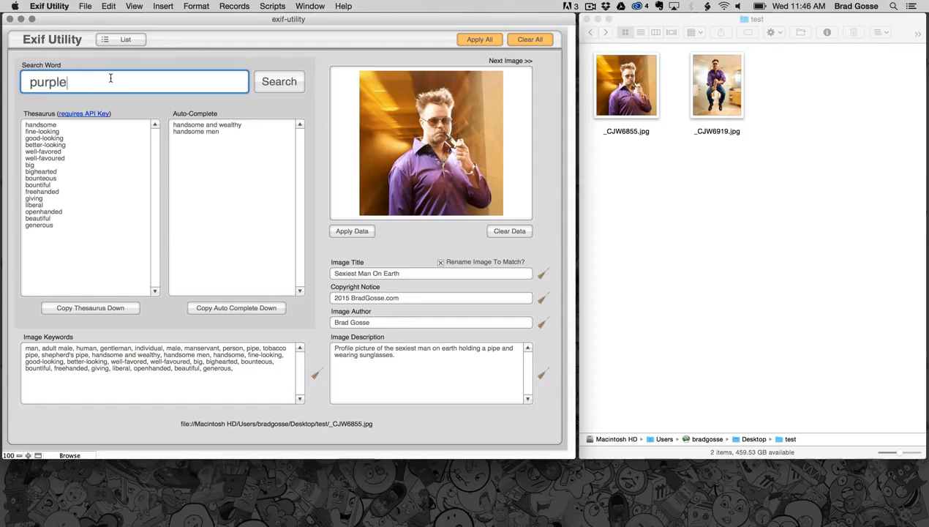
pyautogui.moveTo(280, 175)
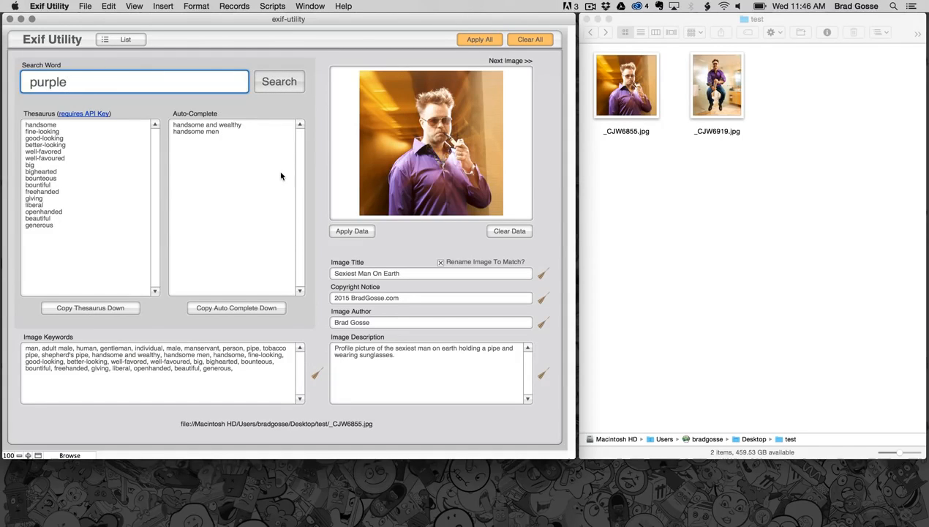
pyautogui.click(279, 81)
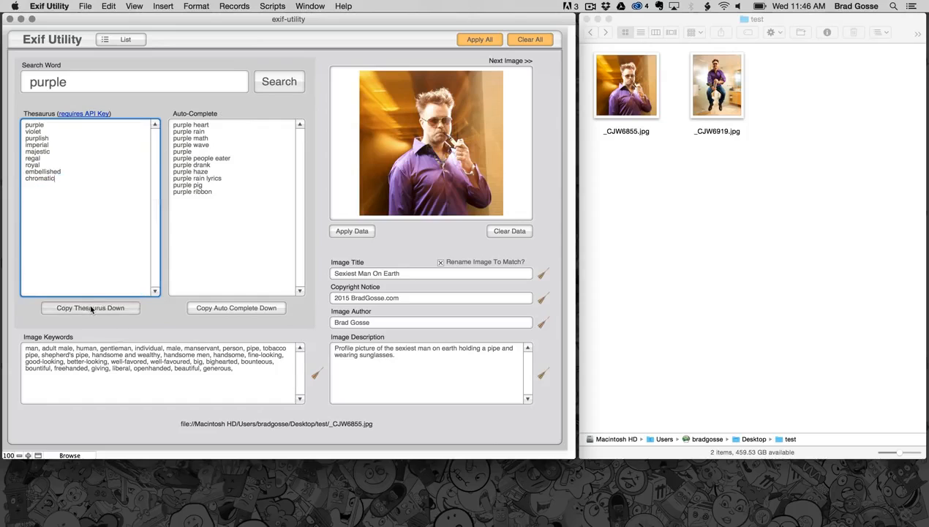
pyautogui.click(90, 307)
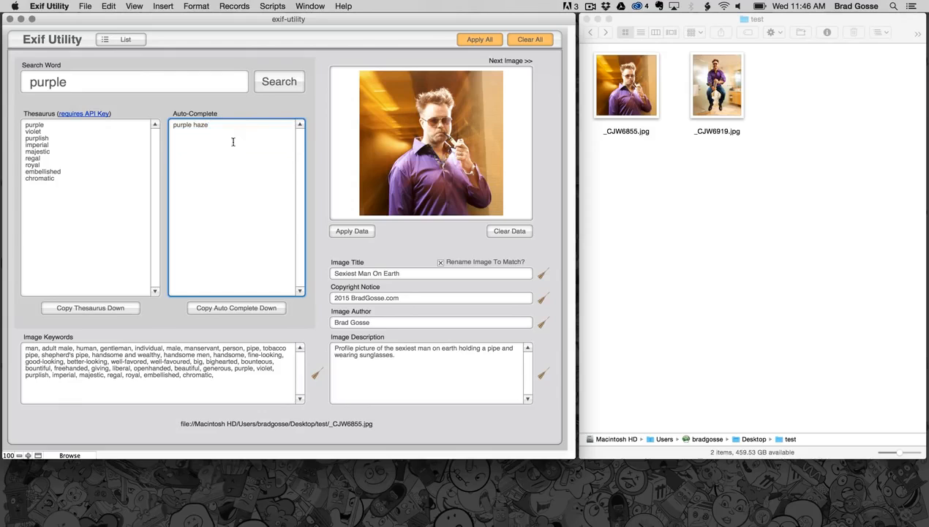
pyautogui.click(235, 307)
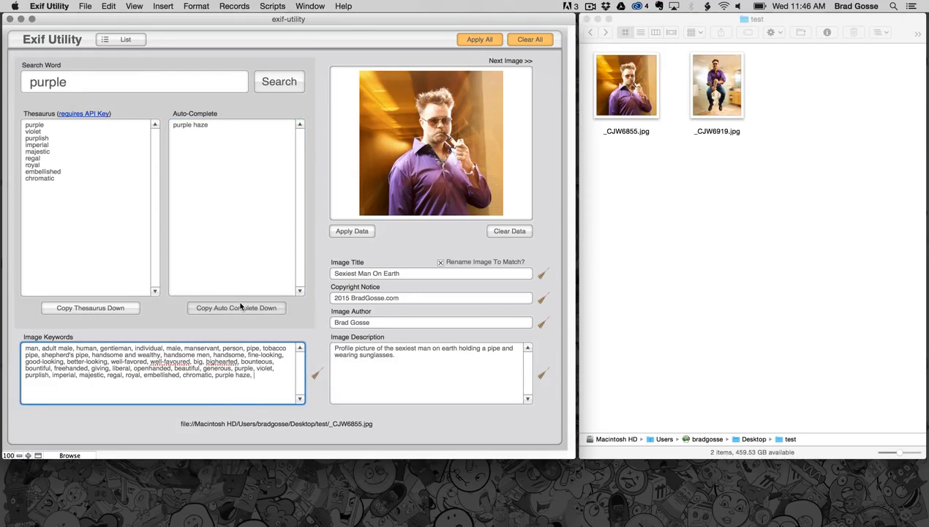
pyautogui.moveTo(110, 93)
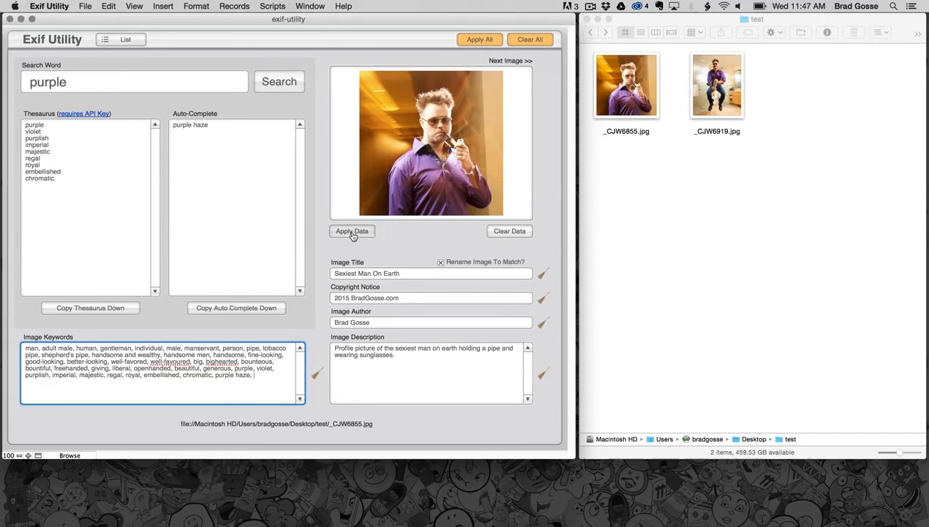
# Apply the metadata to create sexiest-man-on-earth.jpg, then switch to the Finder window
pyautogui.click(352, 231)
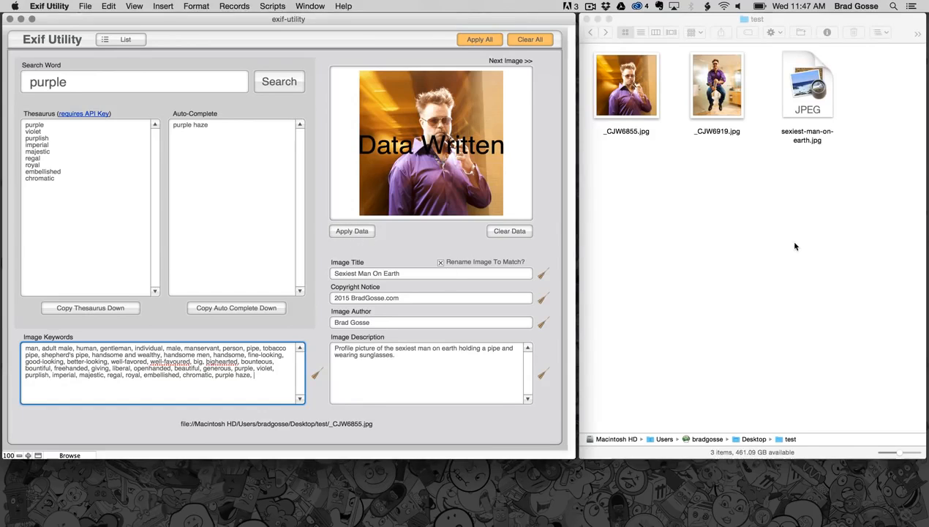
pyautogui.click(807, 86)
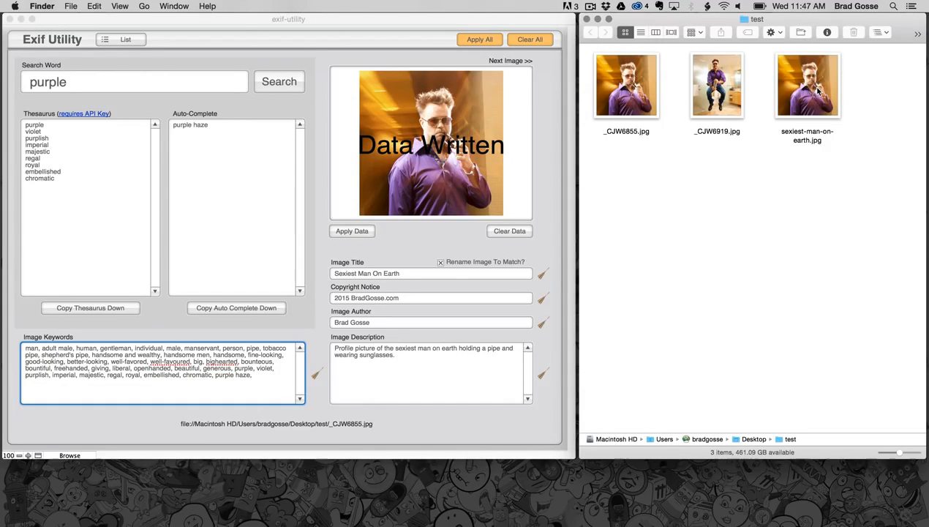
pyautogui.moveTo(804, 144)
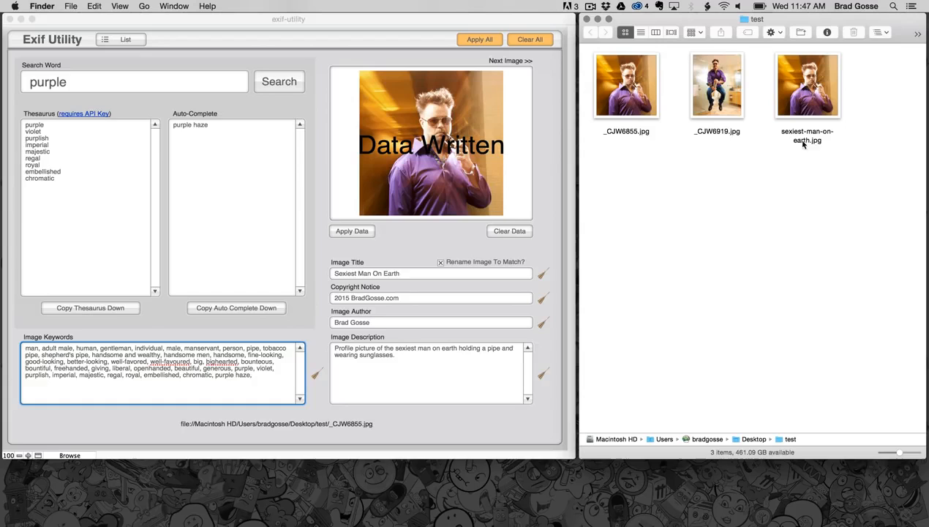
pyautogui.moveTo(807, 140)
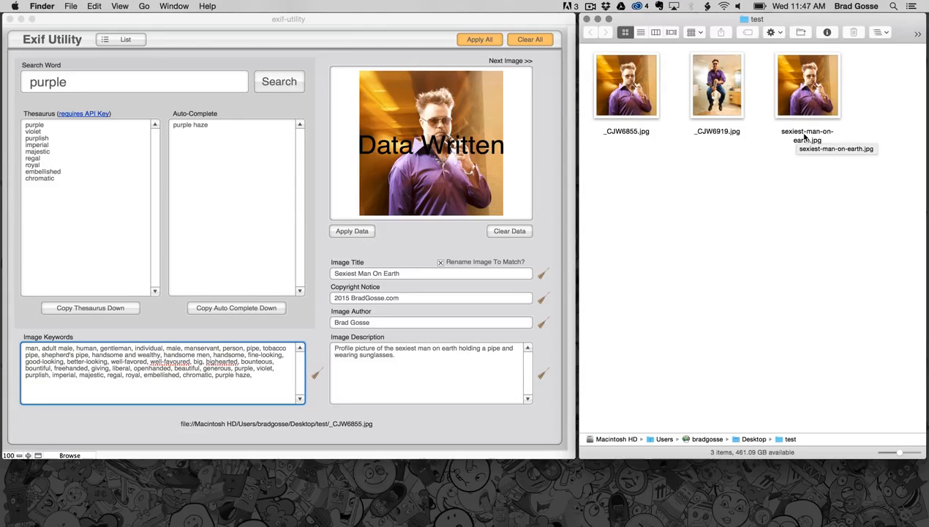
pyautogui.moveTo(778, 144)
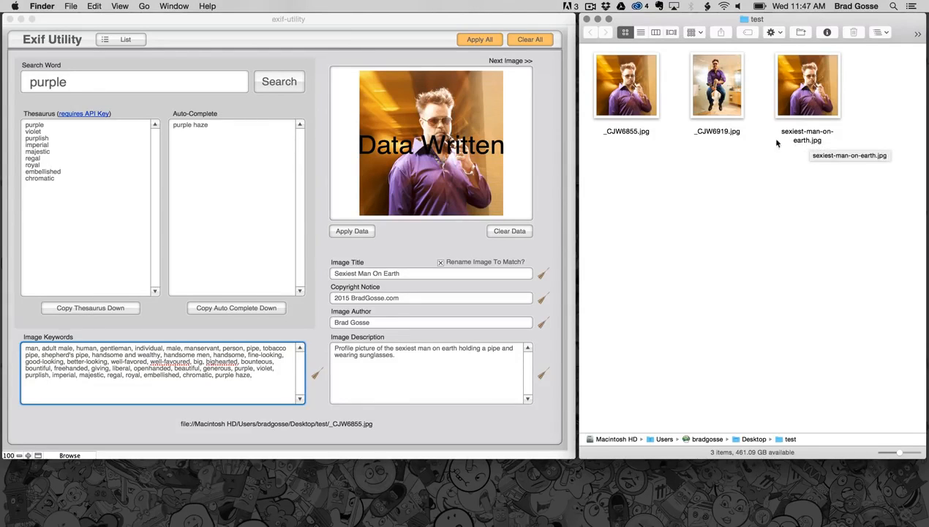
pyautogui.moveTo(679, 121)
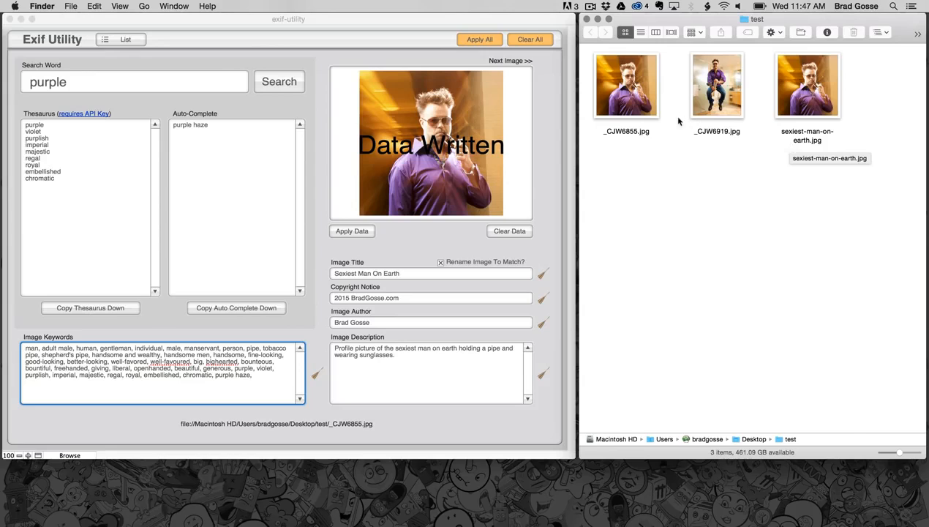
# Open Get Info for _CJW6855.jpg and sexiest-man-on-earth.jpg to compare their metadata
pyautogui.click(626, 86)
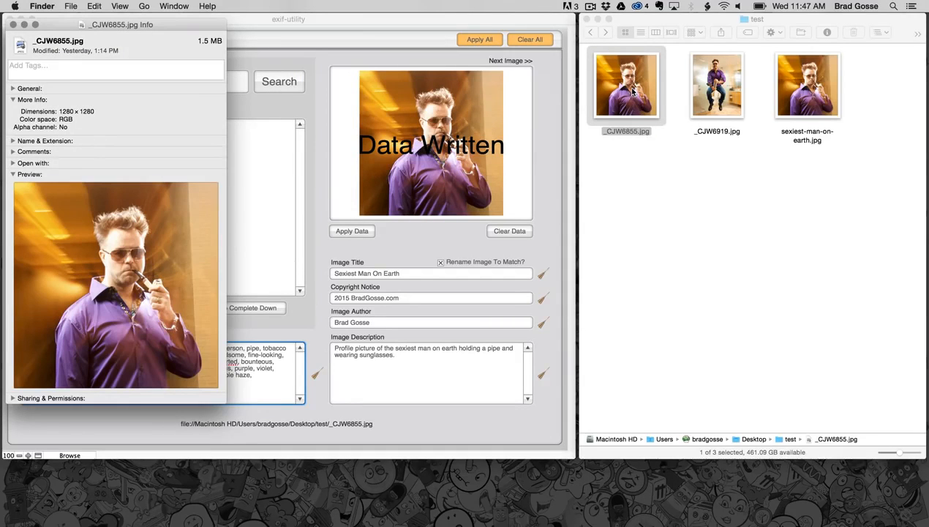
pyautogui.moveTo(88, 126)
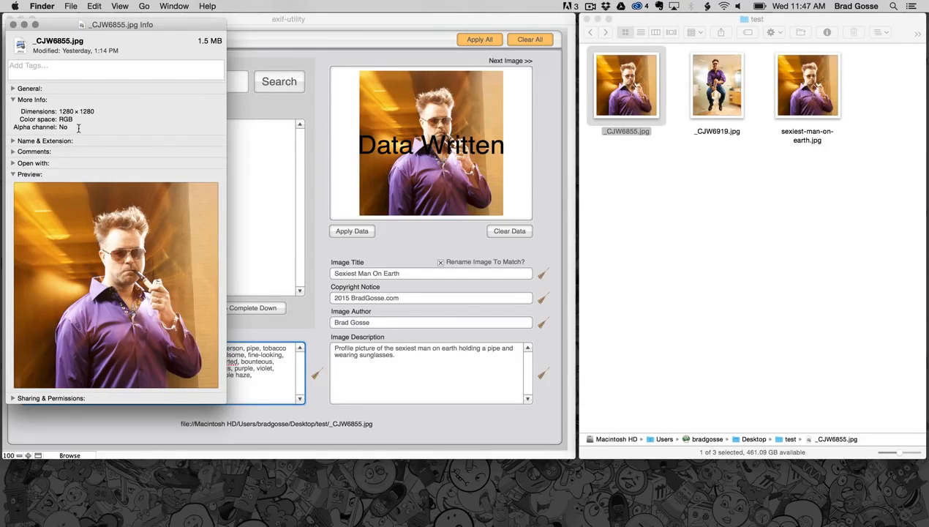
pyautogui.click(807, 86)
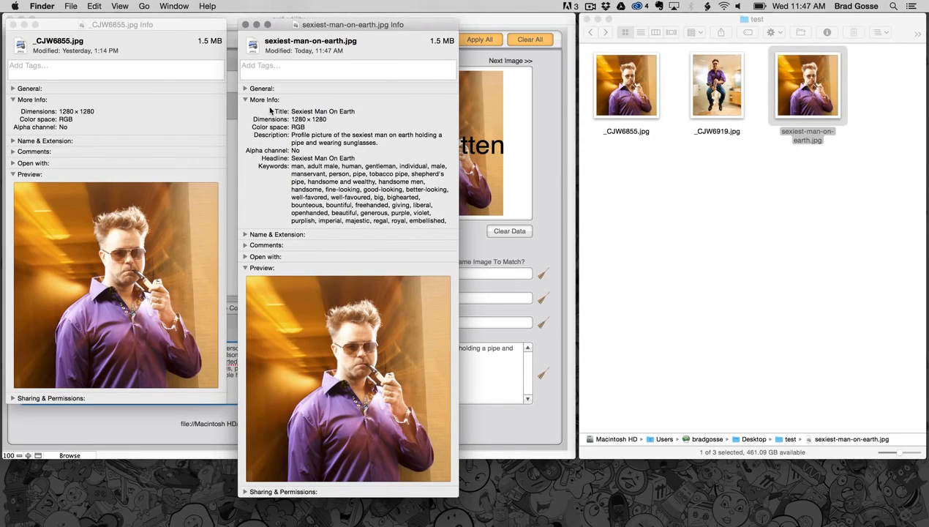
pyautogui.moveTo(298, 160)
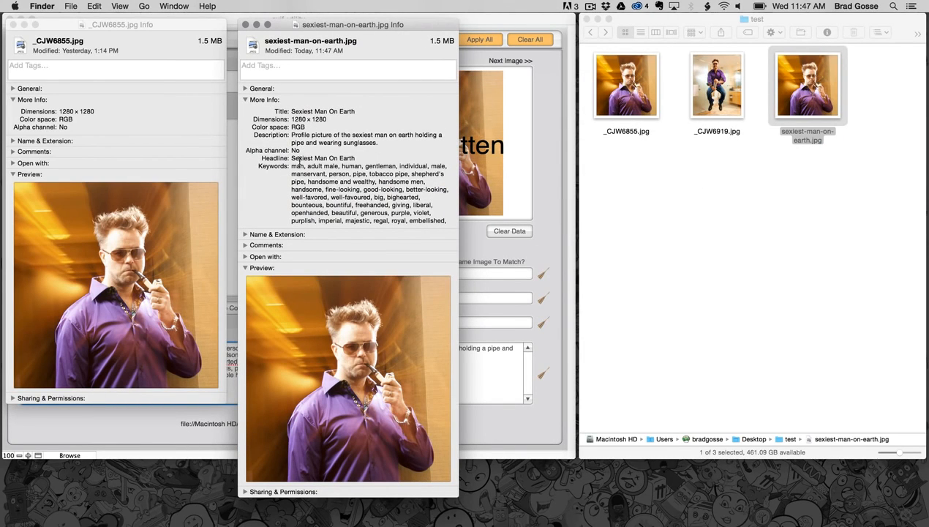
pyautogui.moveTo(272, 172)
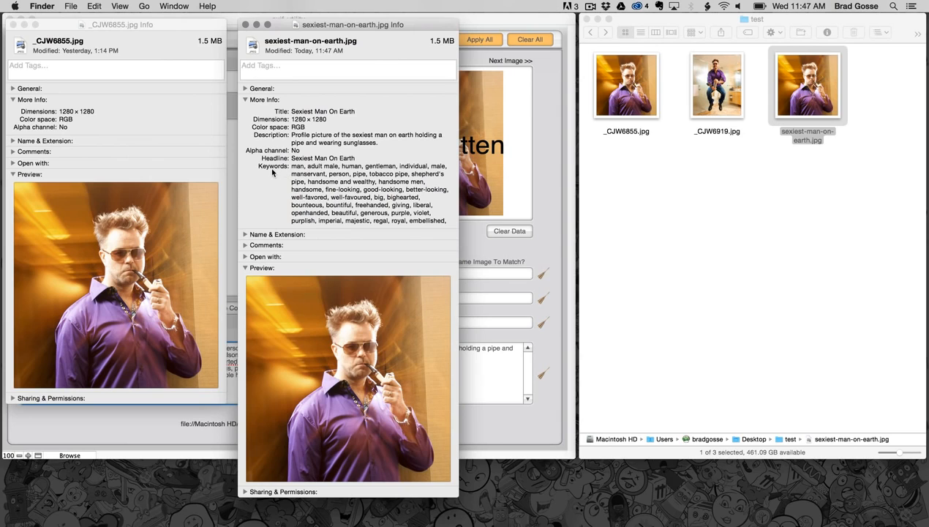
pyautogui.moveTo(433, 218)
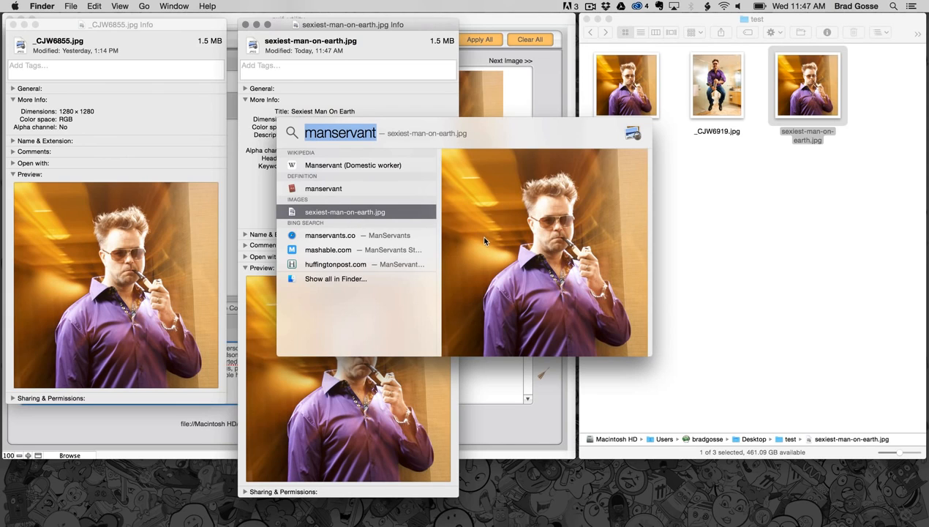
pyautogui.moveTo(398, 220)
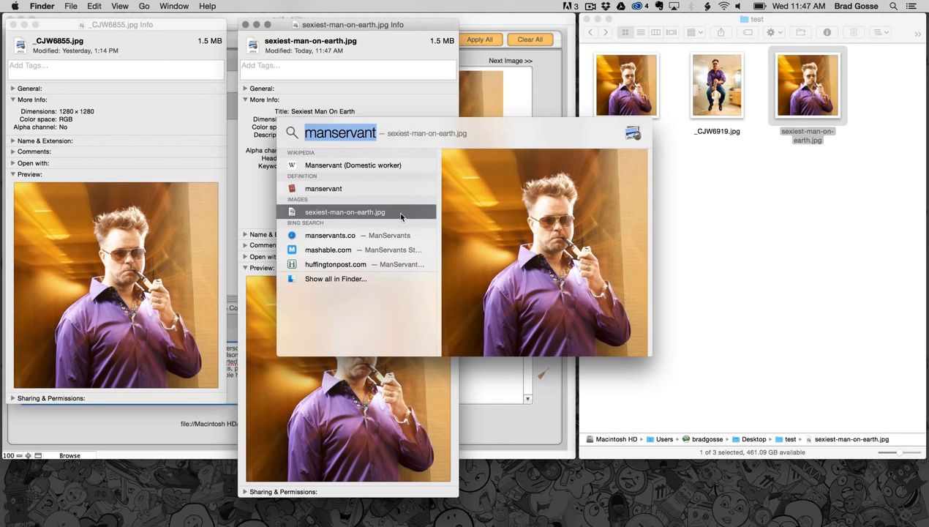
pyautogui.moveTo(709, 204)
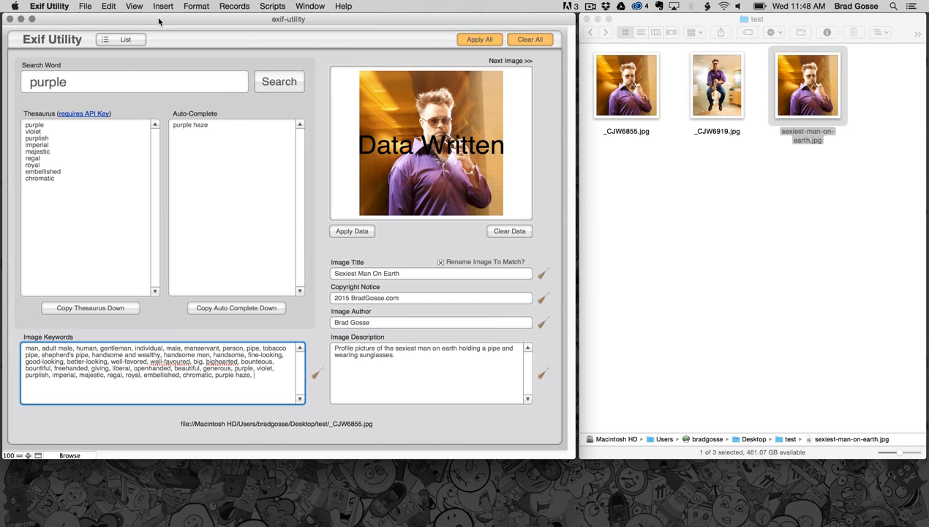
pyautogui.moveTo(175, 43)
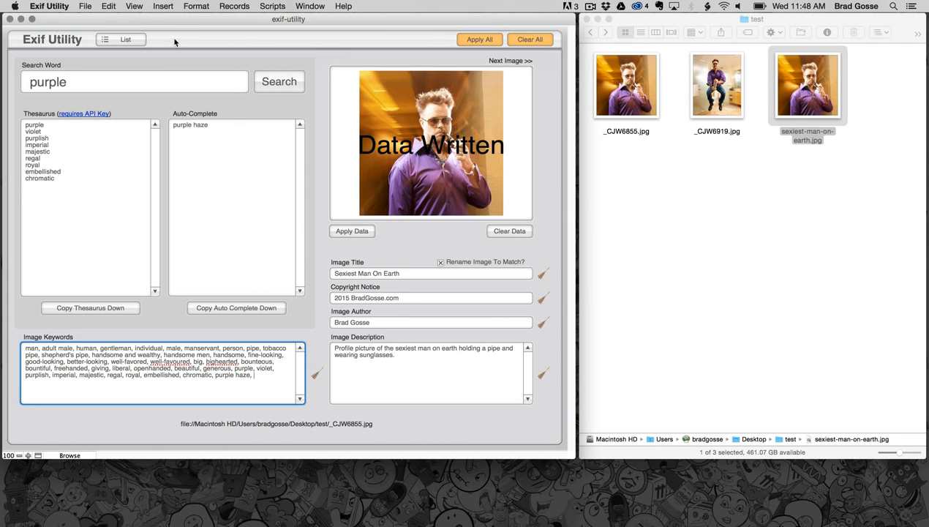
pyautogui.moveTo(169, 61)
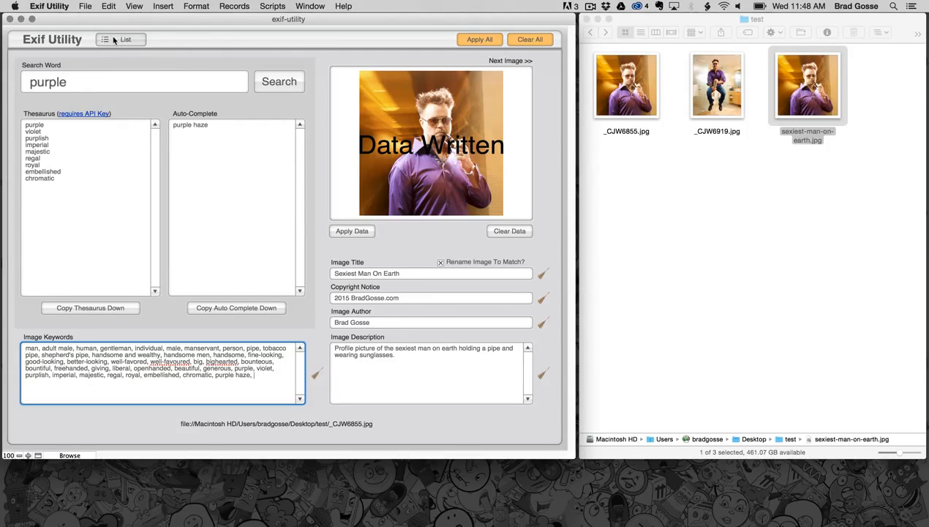
# Review all images in List view, then open _CJW6919.jpg in Main and focus Search Word
pyautogui.click(120, 39)
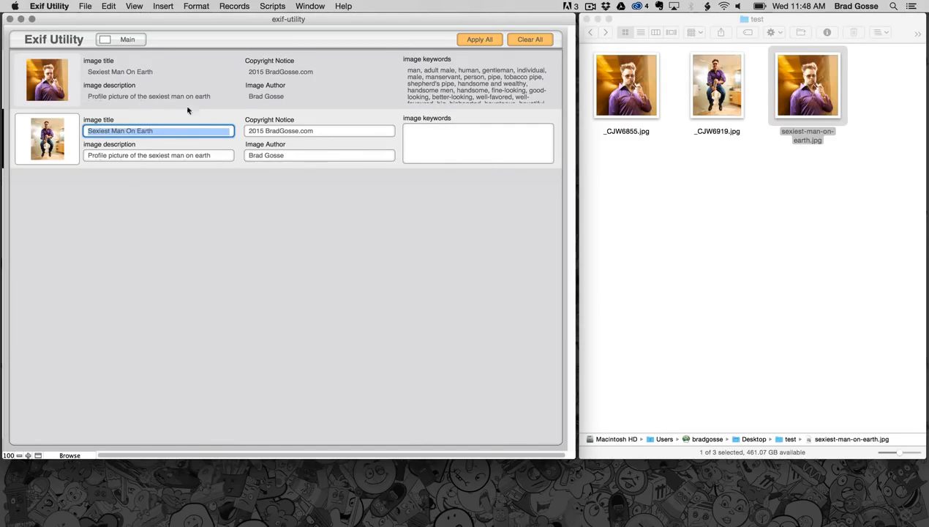
pyautogui.moveTo(221, 198)
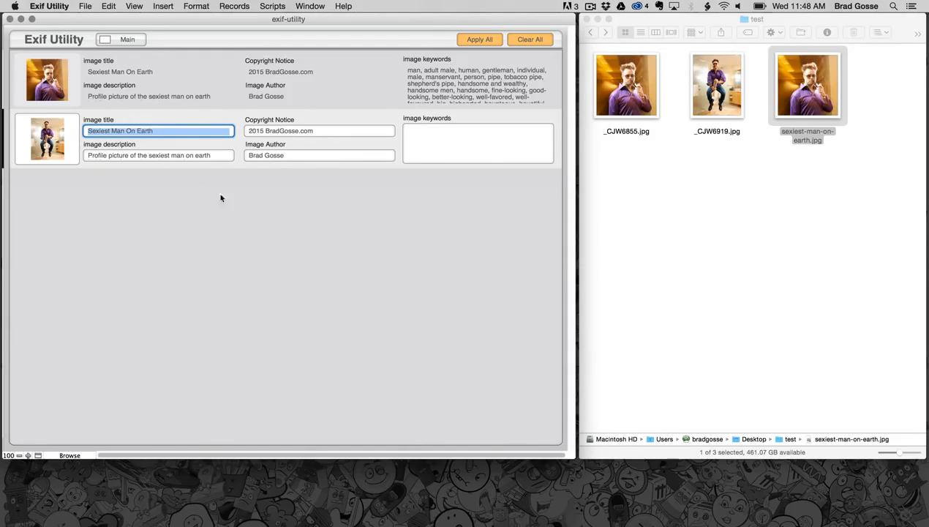
pyautogui.moveTo(258, 388)
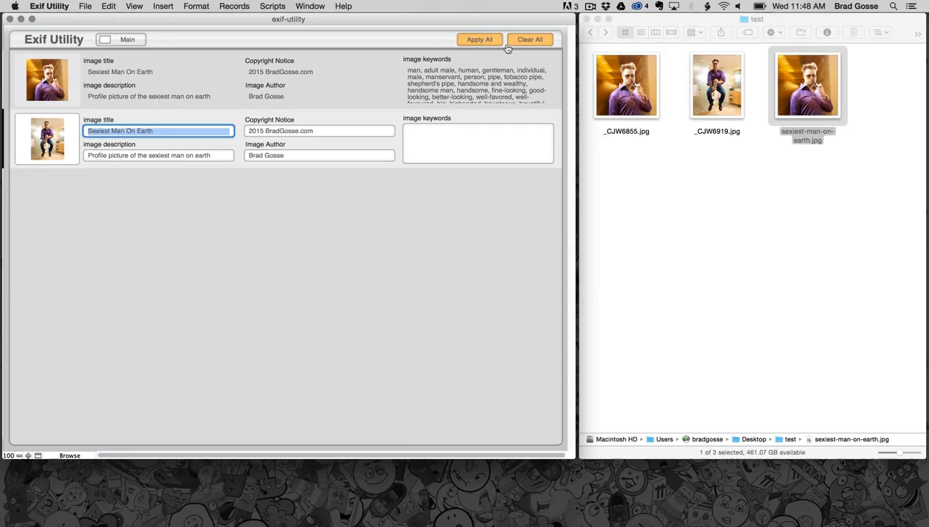
pyautogui.moveTo(480, 40)
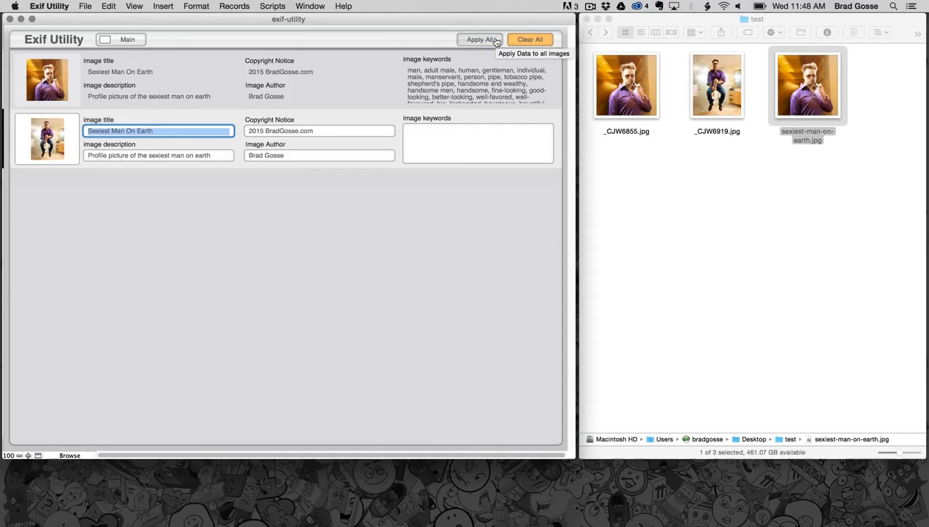
pyautogui.moveTo(530, 40)
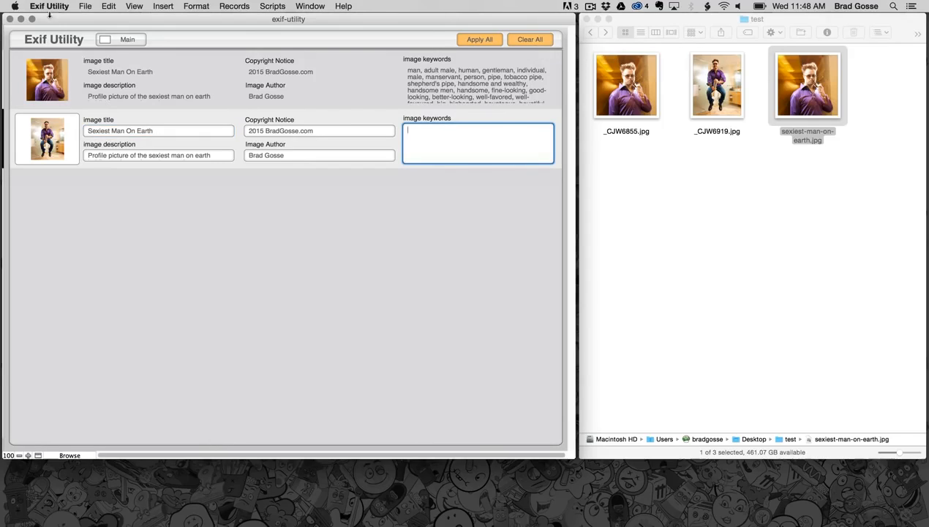
pyautogui.click(105, 38)
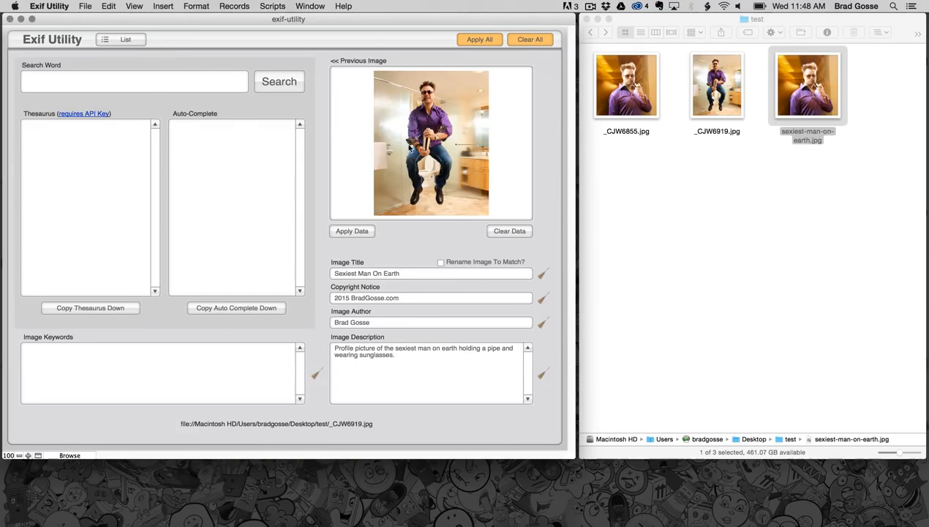
pyautogui.click(135, 82)
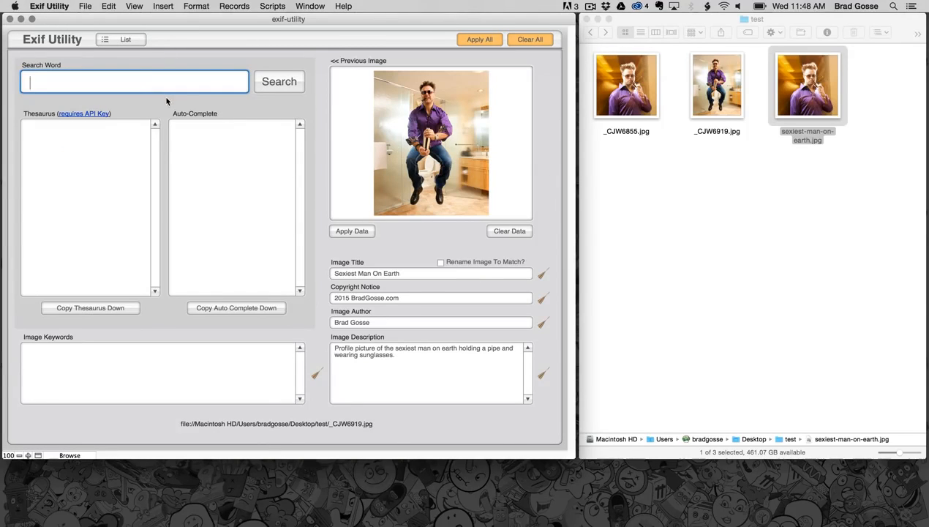
pyautogui.moveTo(323, 189)
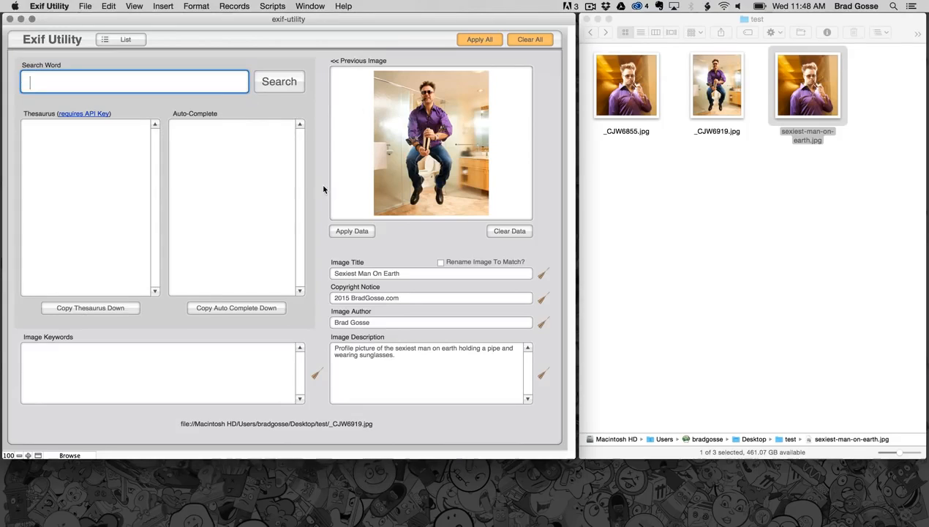